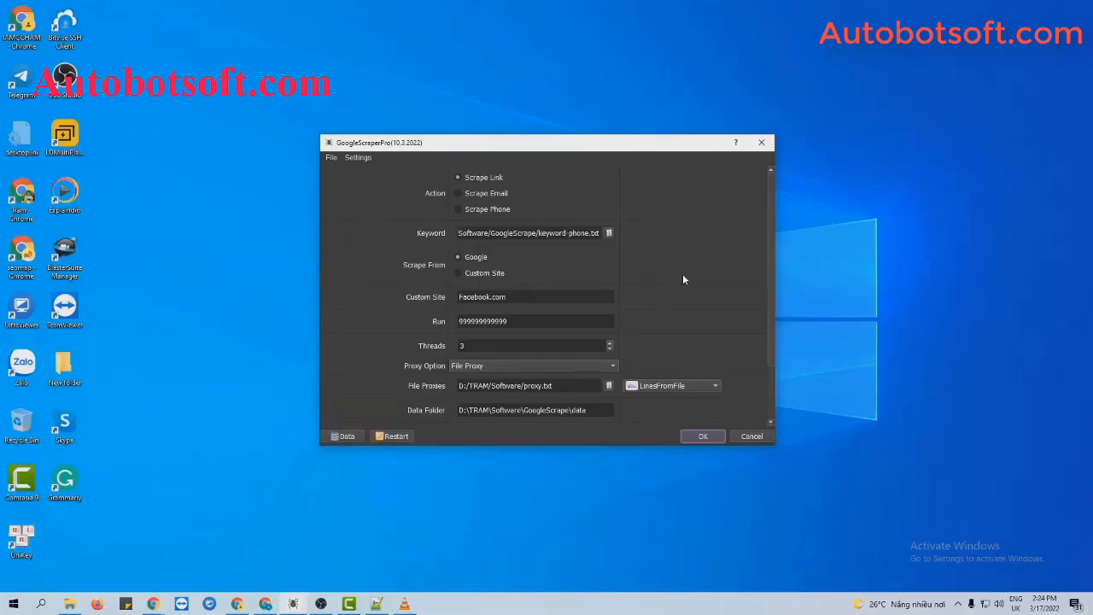
mouse_move(431, 201)
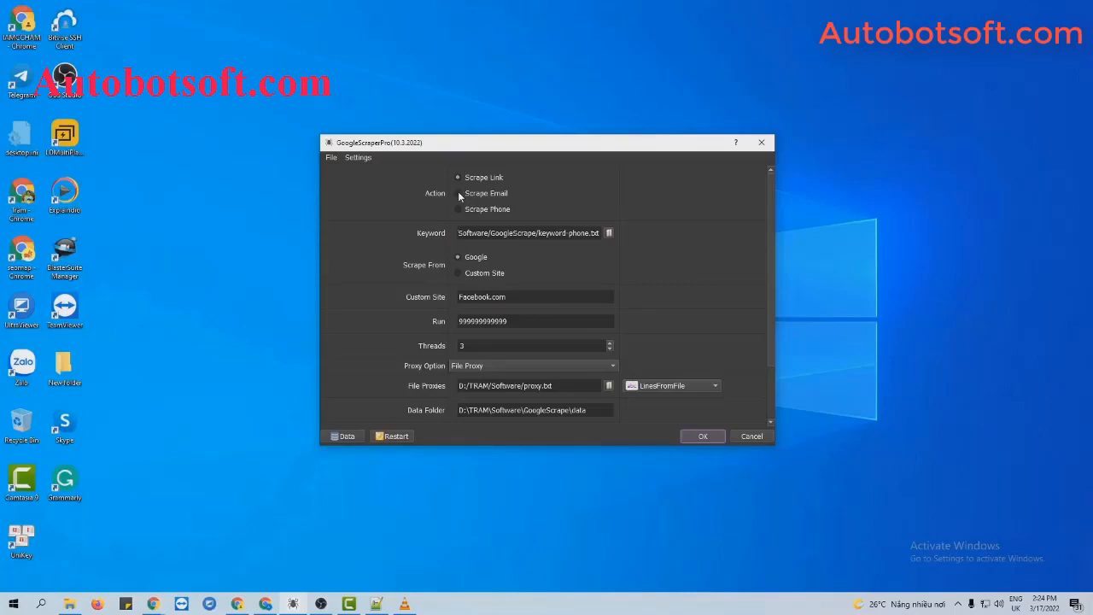
Choose Scrape Email as the scraper's action
click(457, 193)
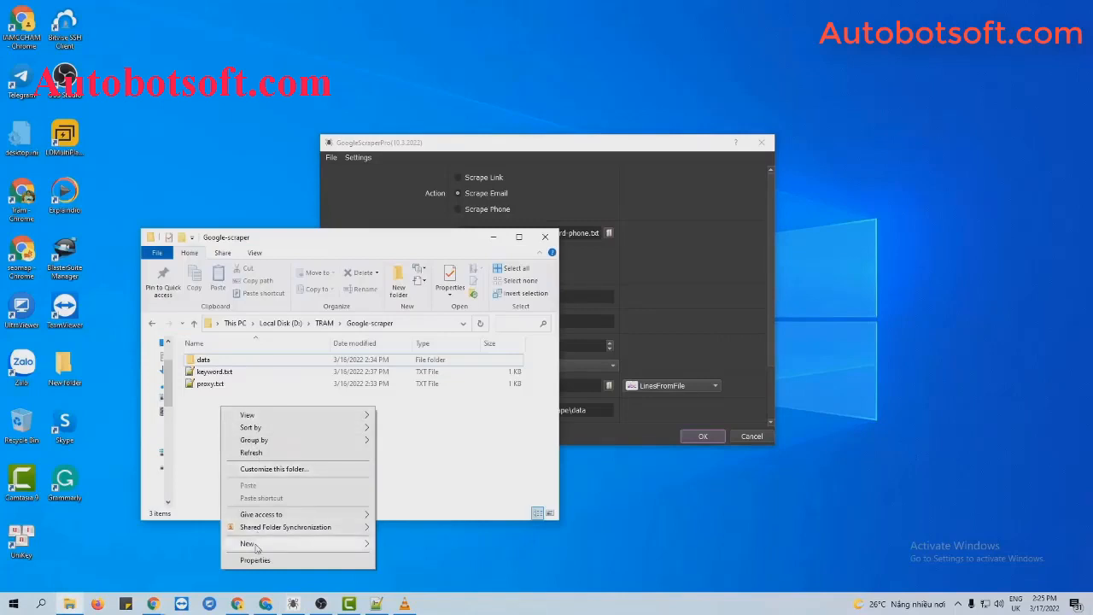
Create key-word-email.txt in the folder and fill it with 'email contact' keyword lines
click(247, 543)
text(key-word-email.txt)
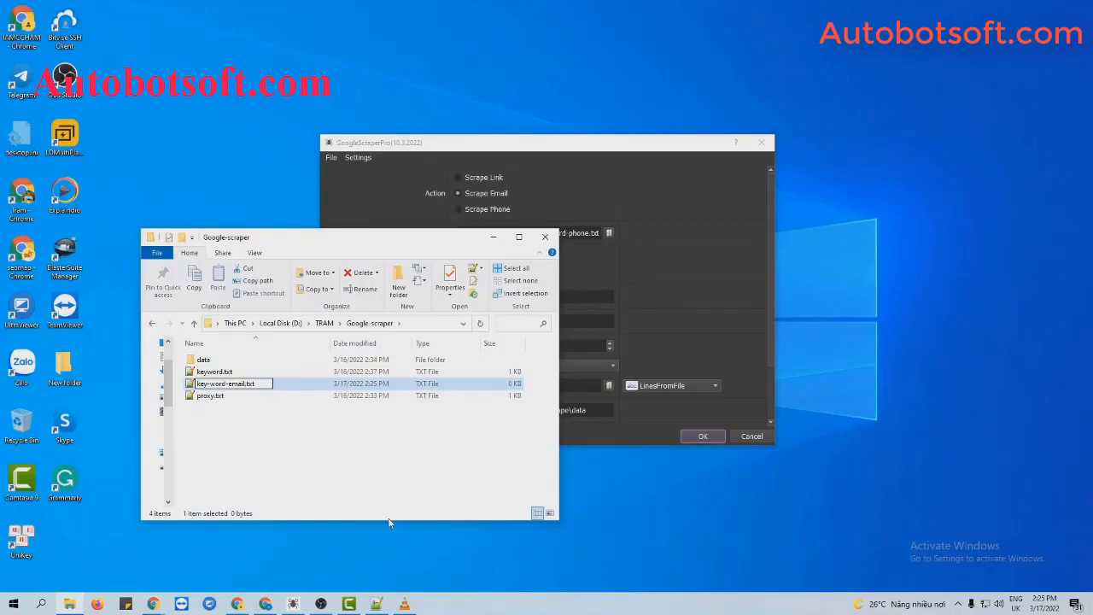
double_click(225, 382)
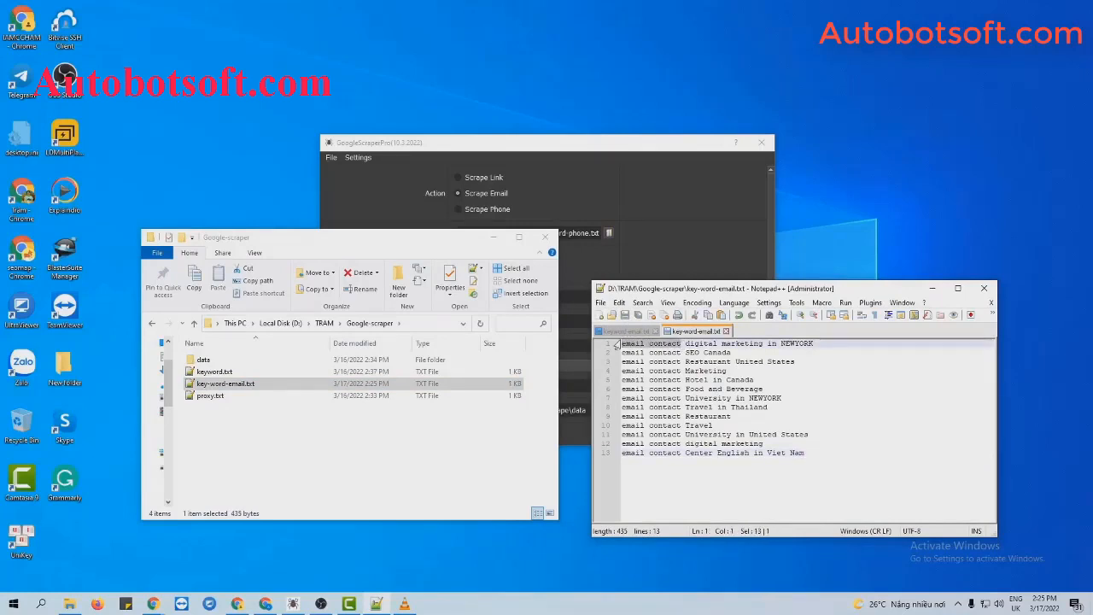
click(983, 287)
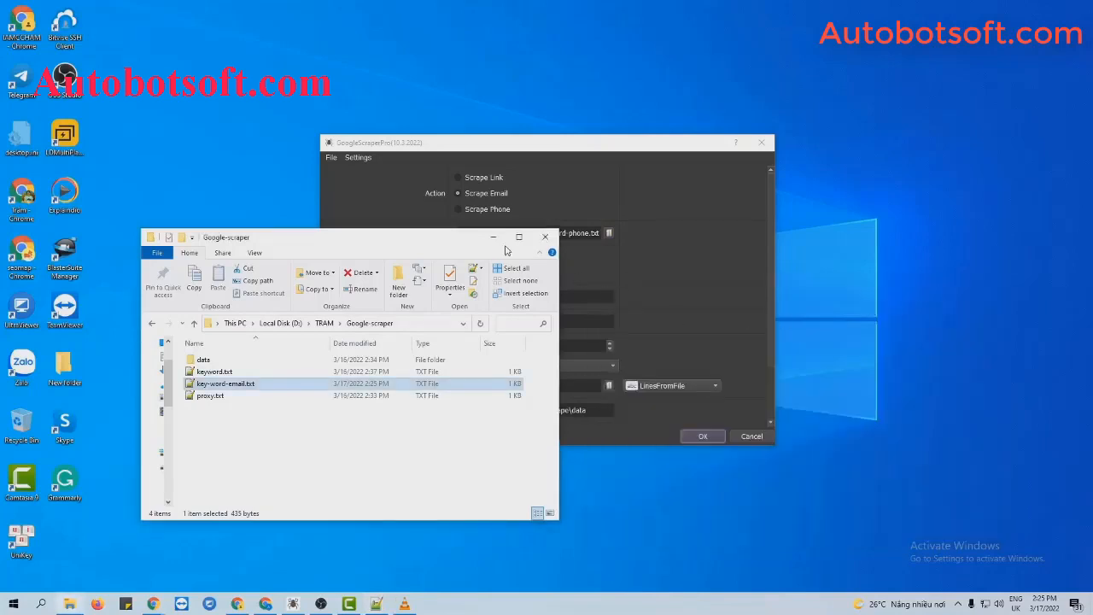
Point the Keyword setting to the new key-word-email.txt file
click(543, 236)
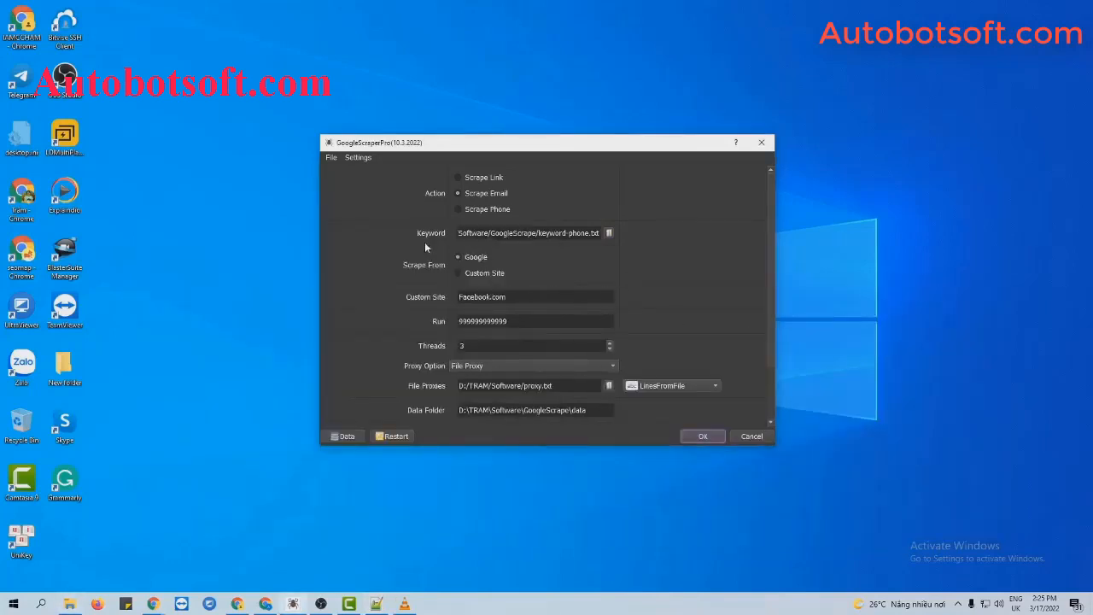
mouse_move(431, 243)
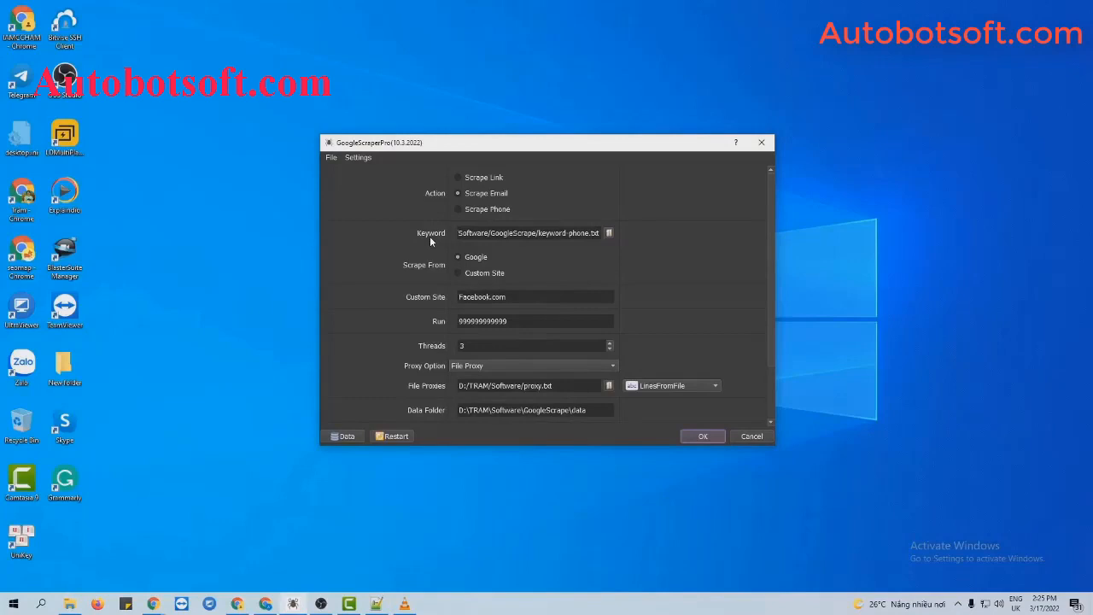
mouse_move(618, 238)
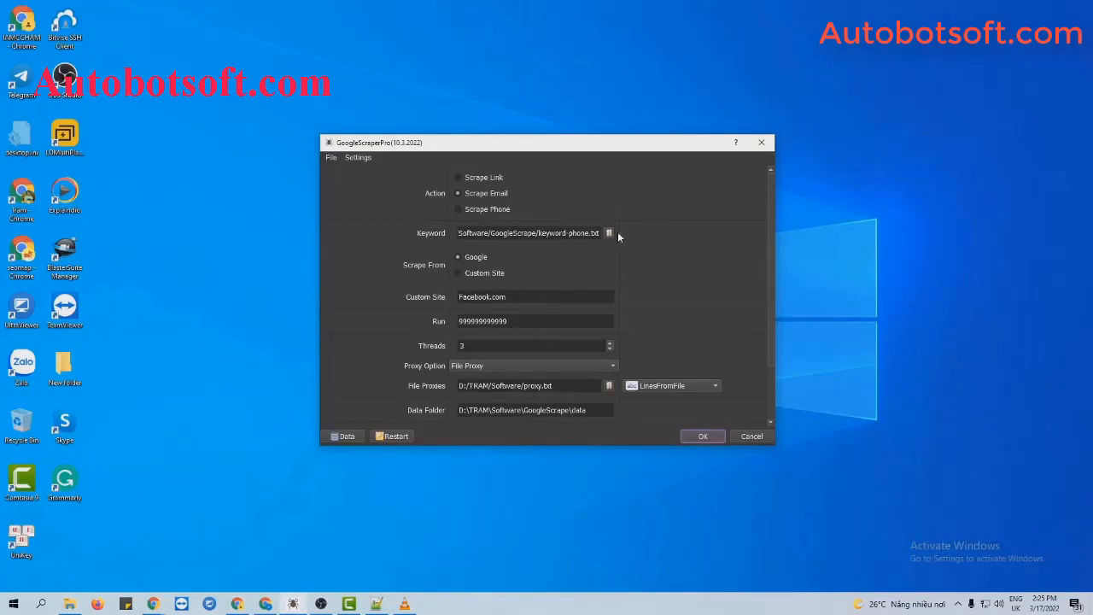
click(608, 232)
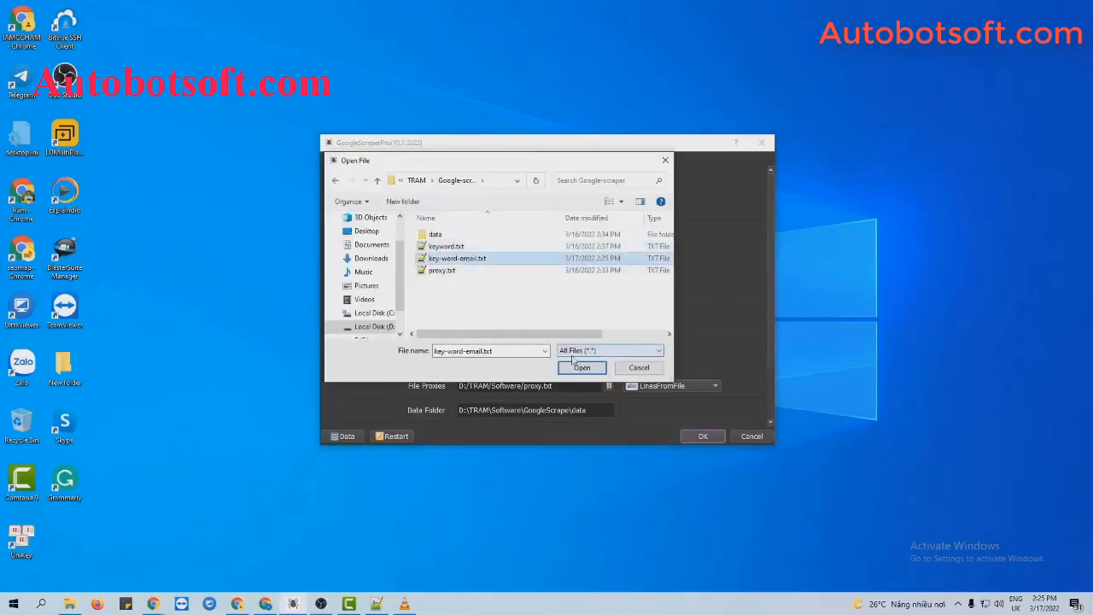
click(581, 368)
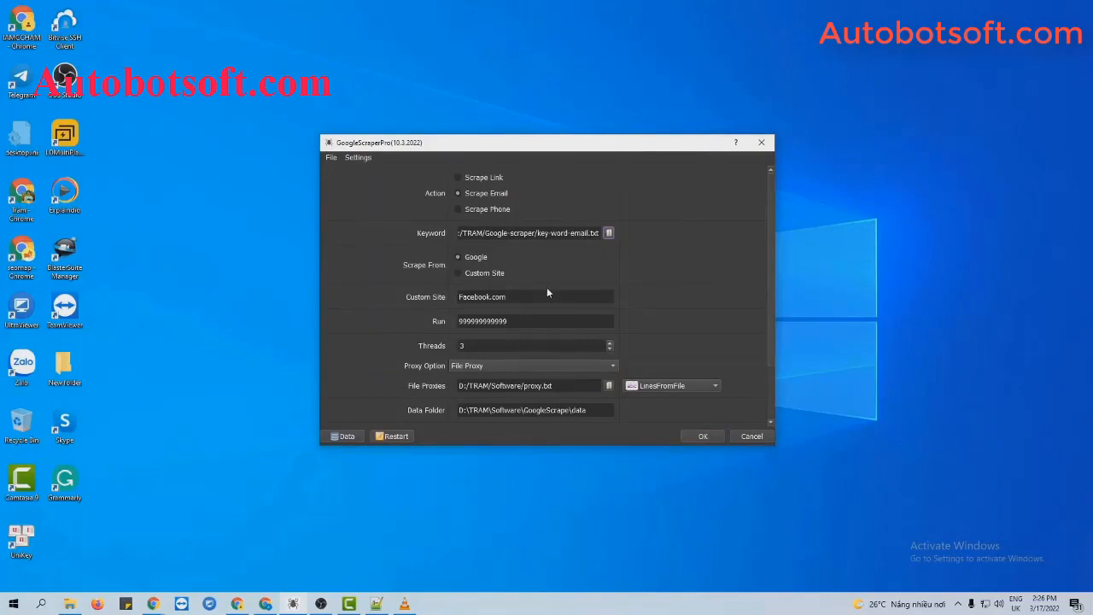
mouse_move(420, 277)
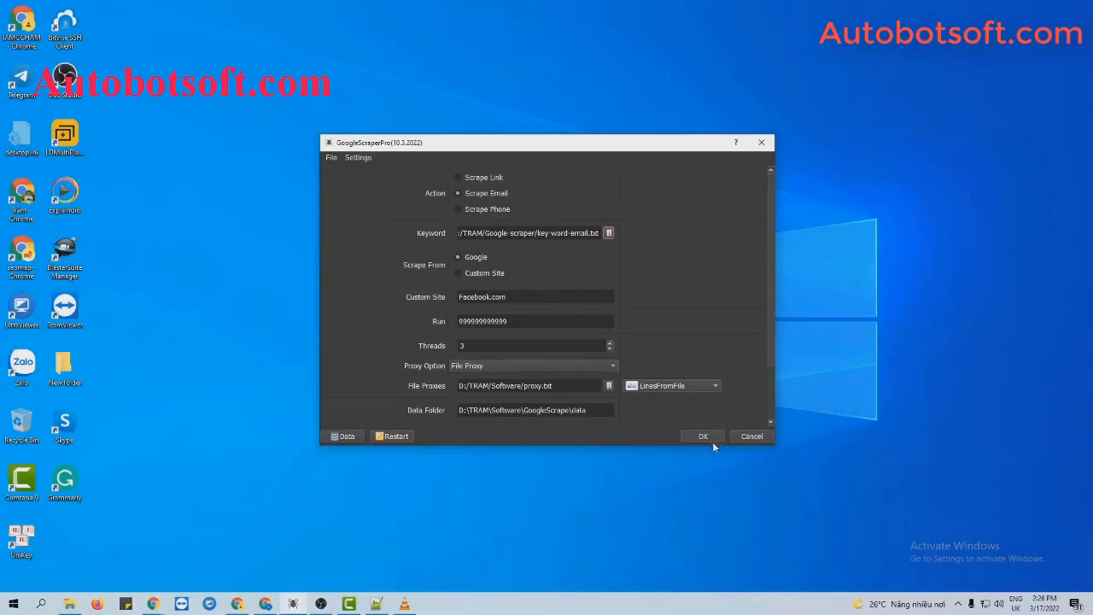
Start the Google email scrape and show Browser #1's window
click(702, 437)
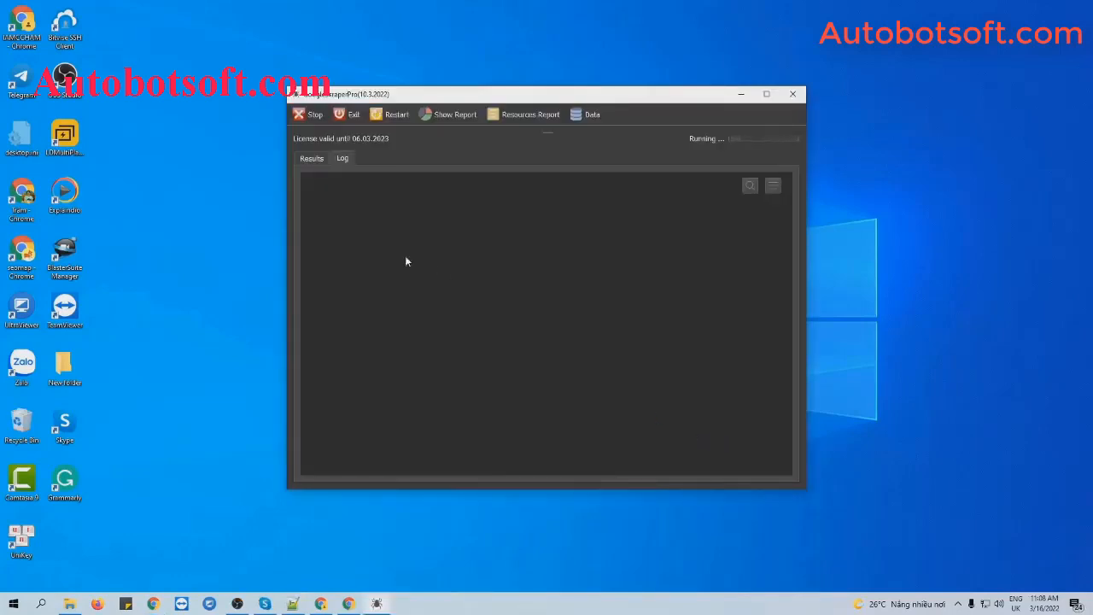
mouse_move(487, 354)
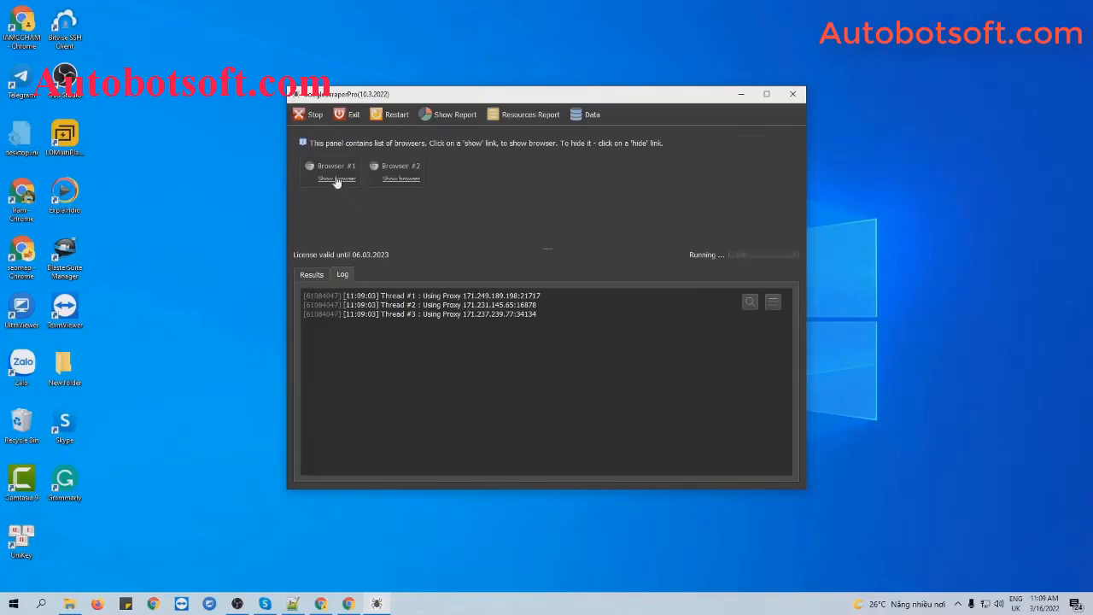
click(335, 179)
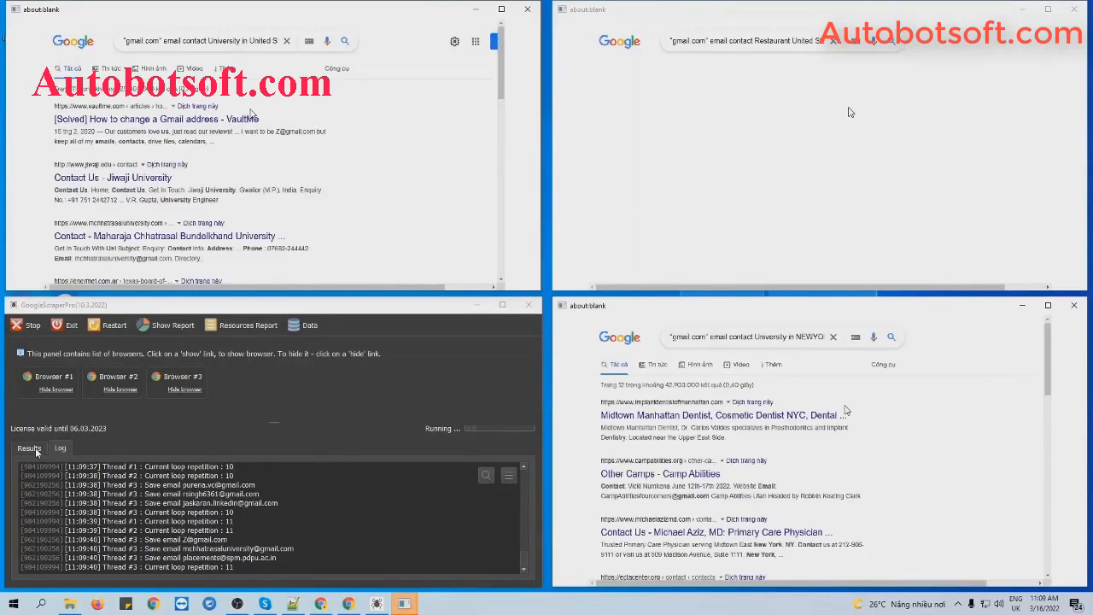
View the Results log, then open email.txt from the GoogleScrape data folder
click(29, 448)
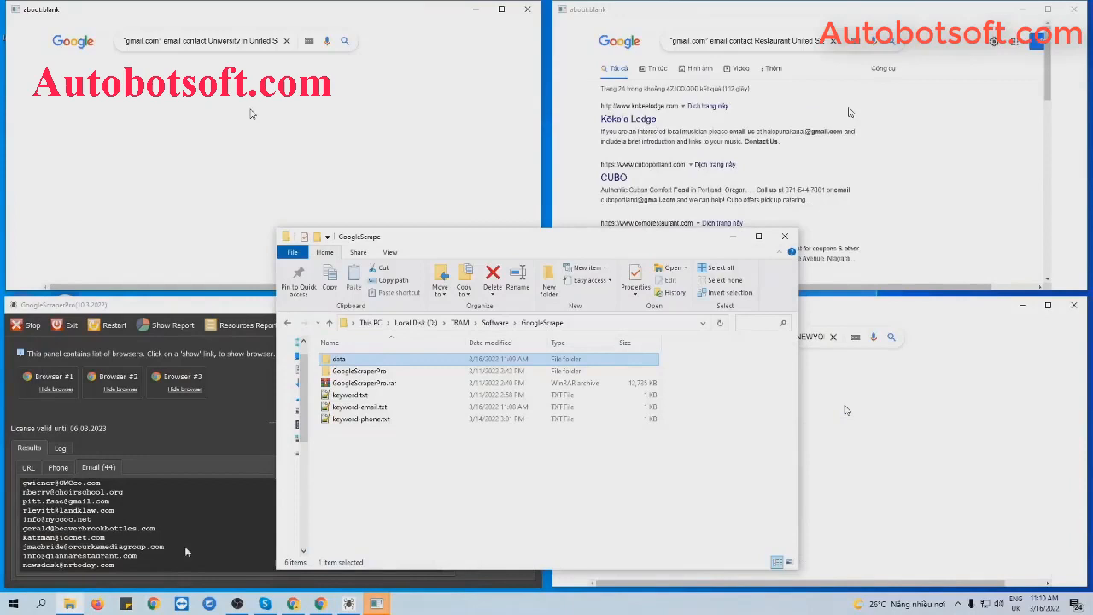
double_click(338, 358)
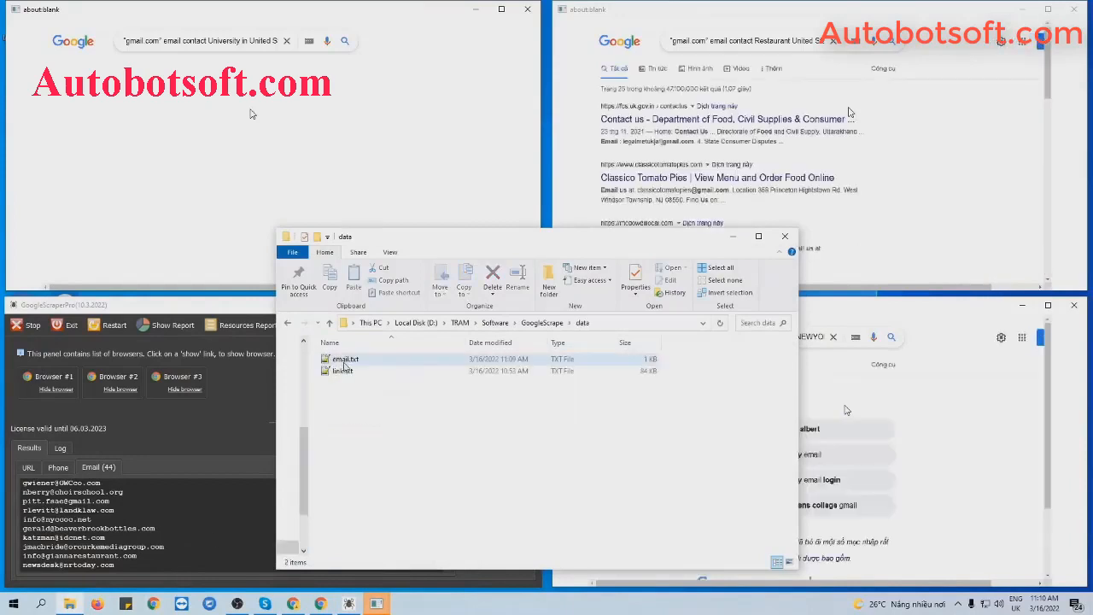
double_click(345, 359)
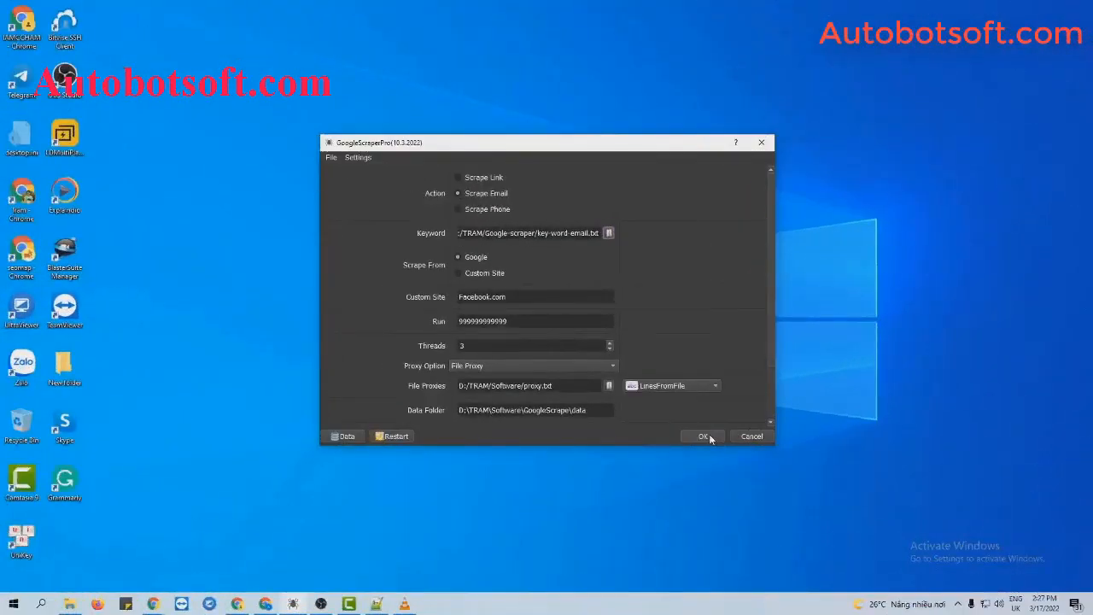
mouse_move(679, 318)
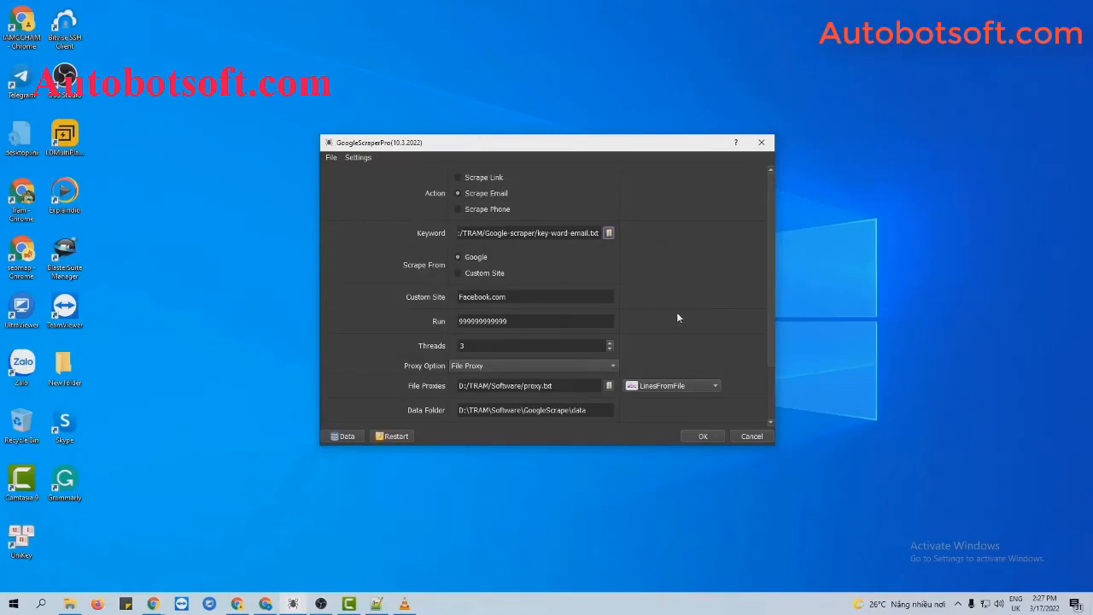
mouse_move(430, 203)
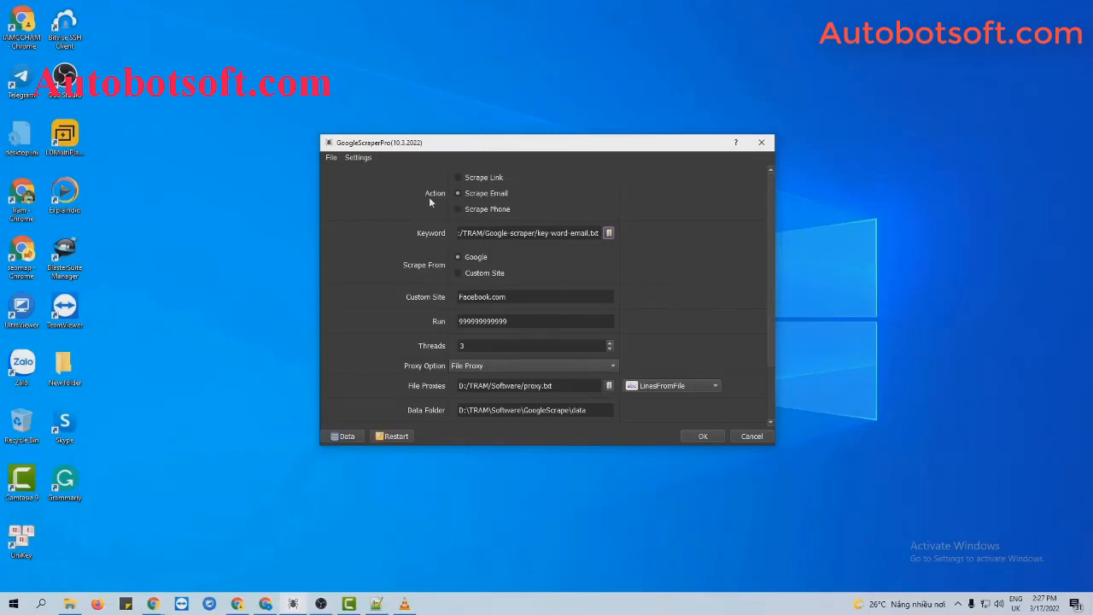
mouse_move(461, 202)
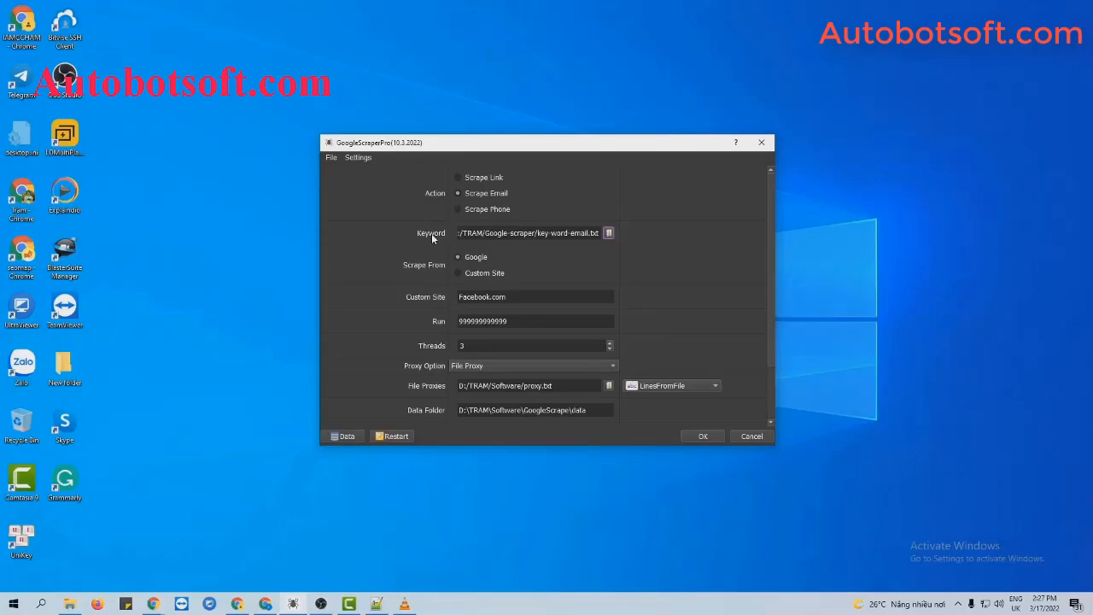
mouse_move(430, 240)
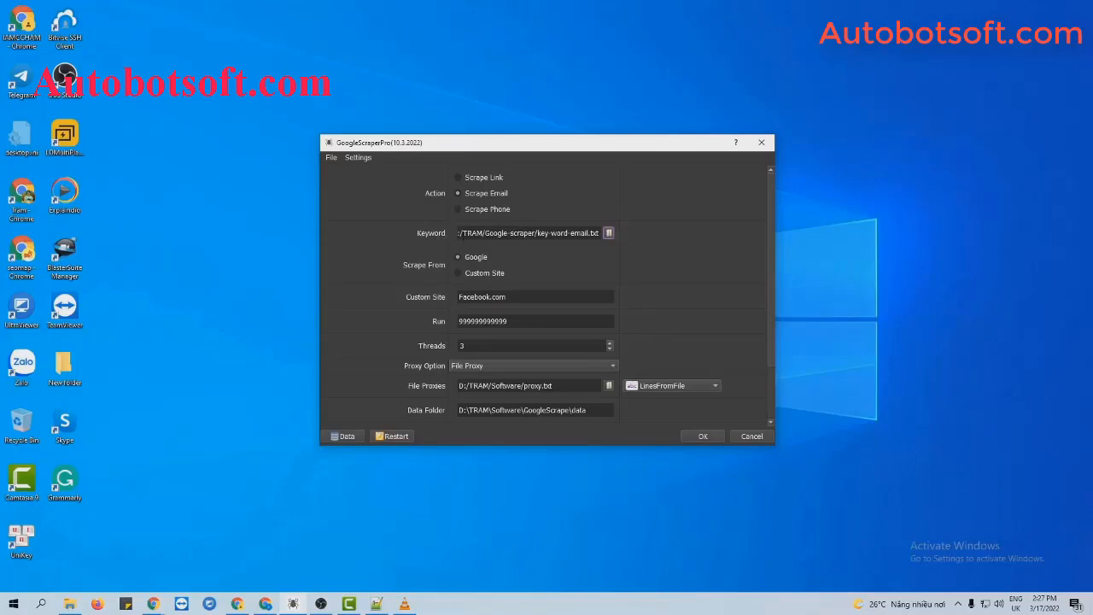
mouse_move(444, 271)
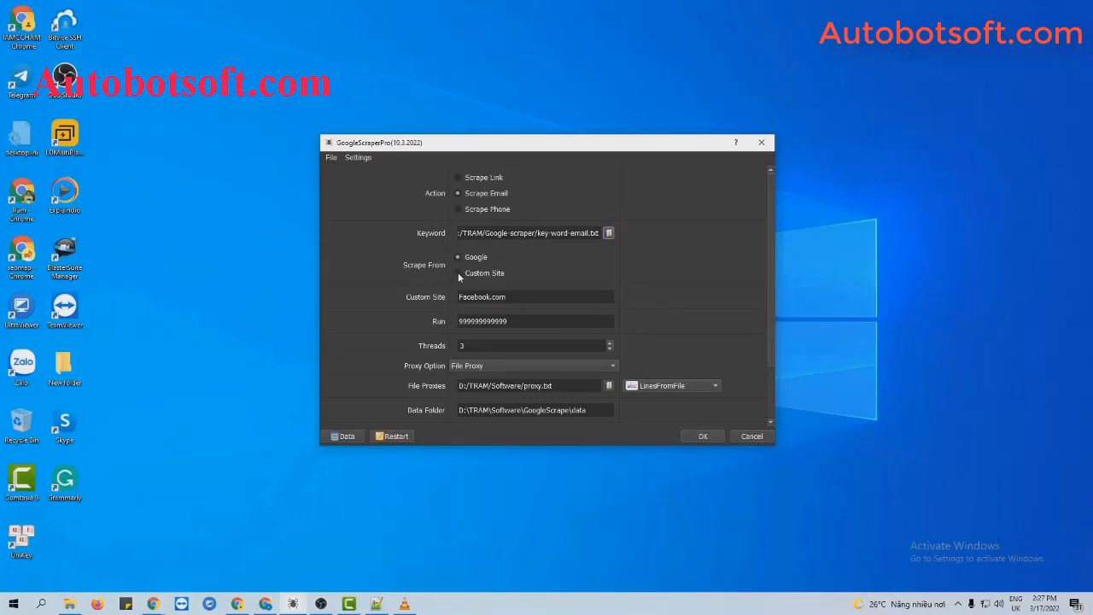
Switch the scrape source to Custom Site with Facebook.com
click(458, 273)
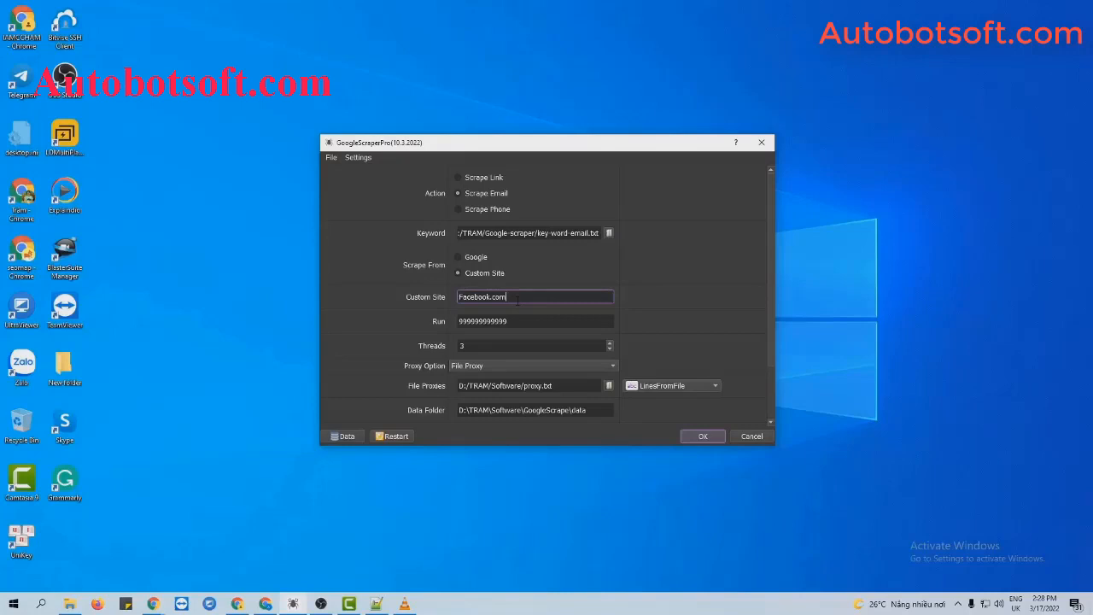
mouse_move(668, 430)
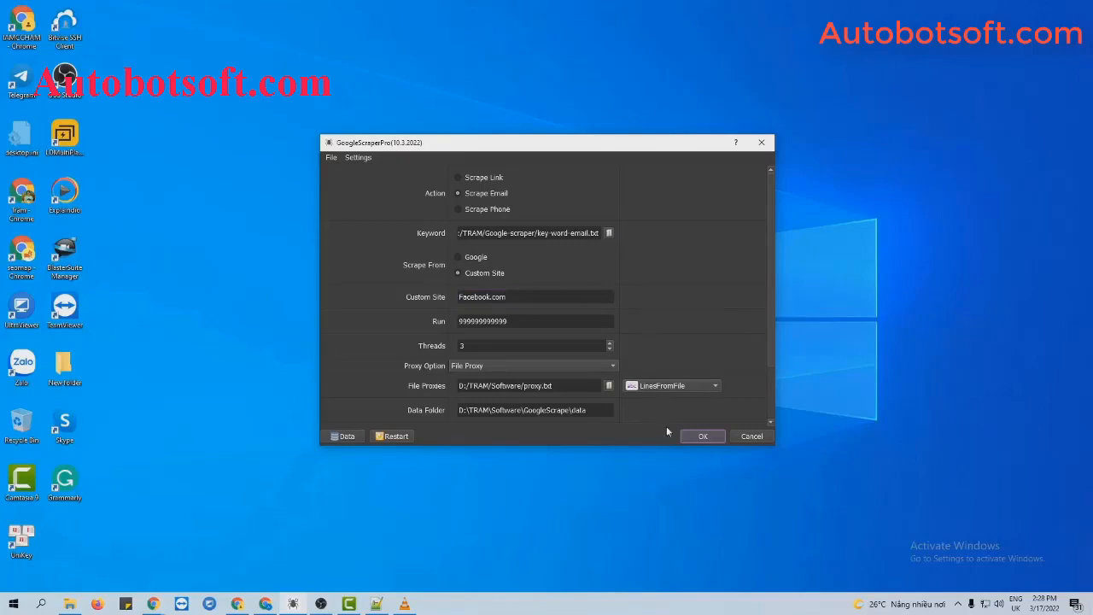
Start the Facebook.com email scrape and show a scraping browser window
click(702, 435)
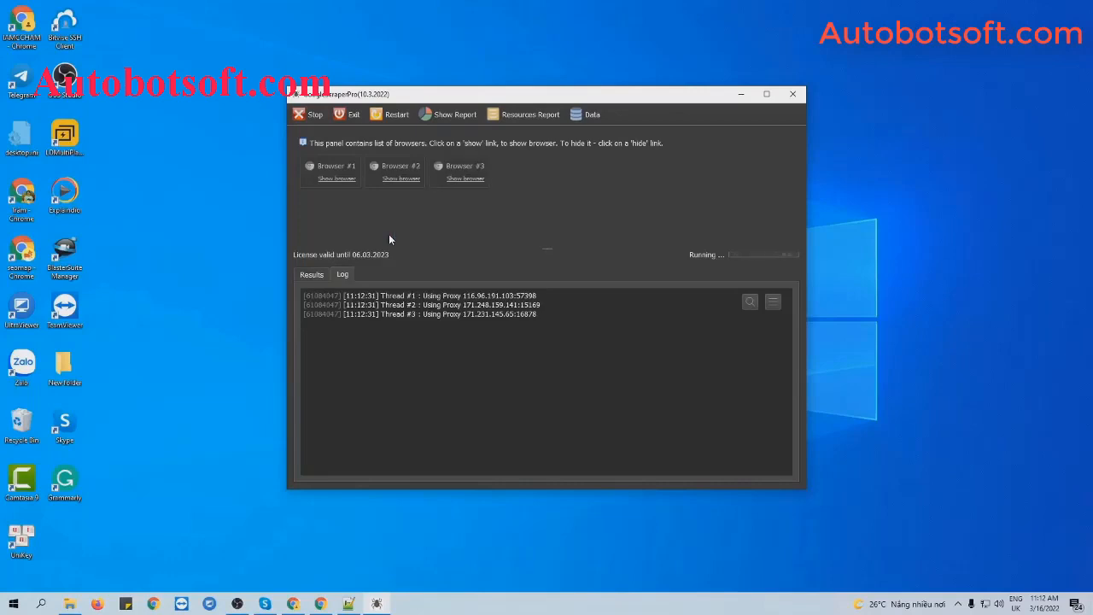
click(336, 179)
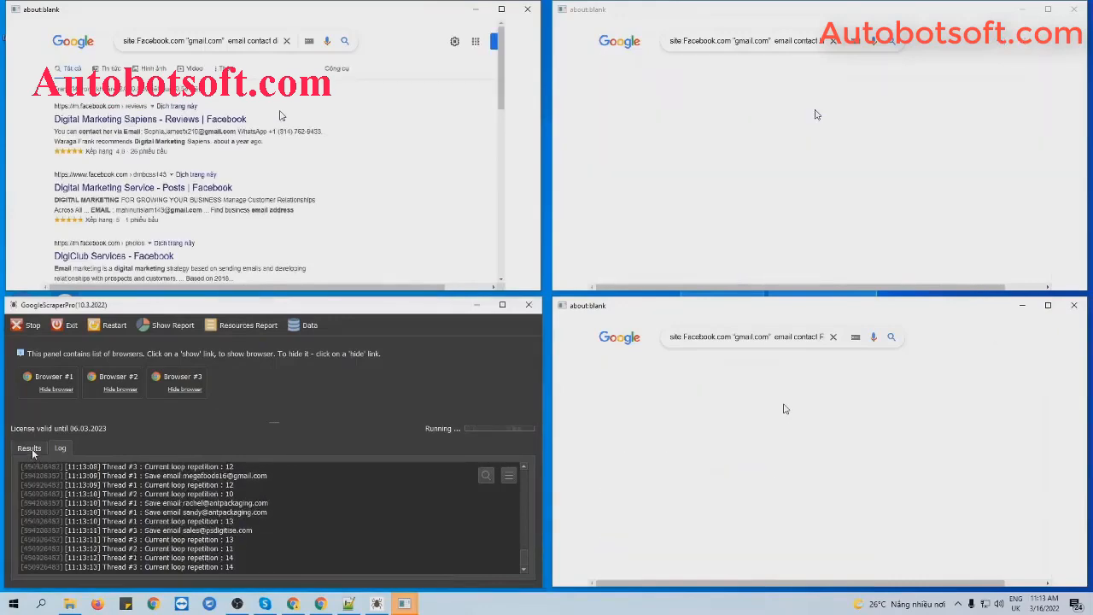
View the Results log, then open email.txt in Notepad++ to see the scraped emails
click(29, 448)
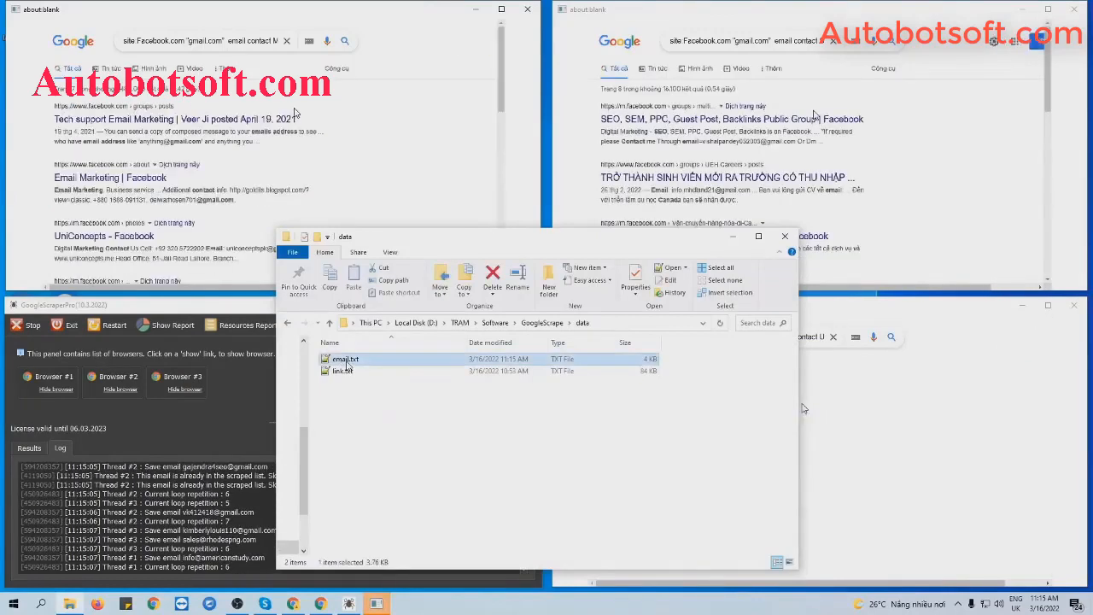
double_click(345, 358)
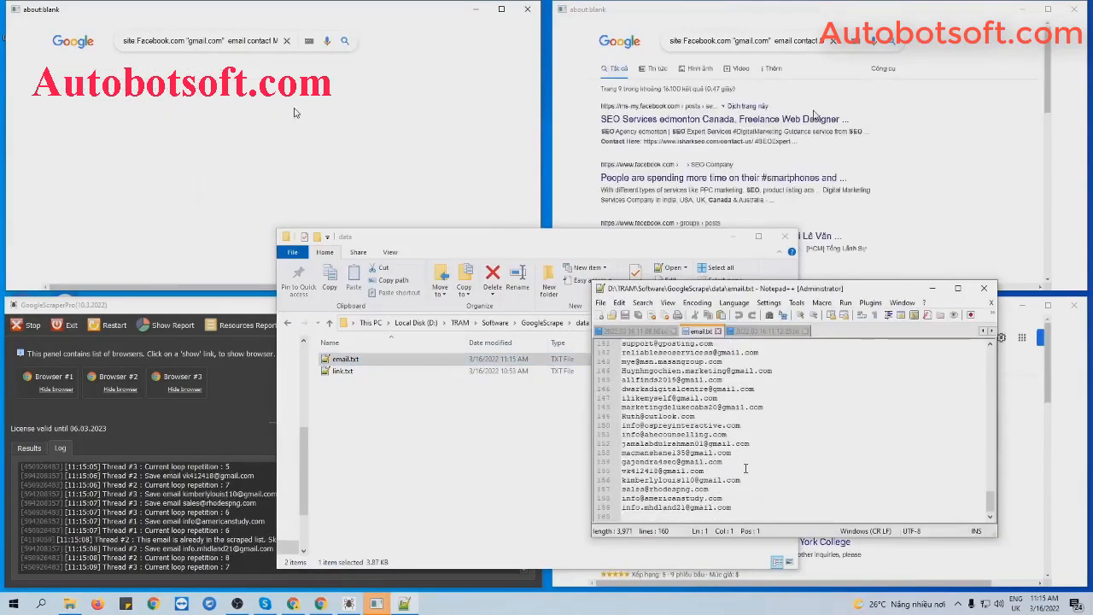